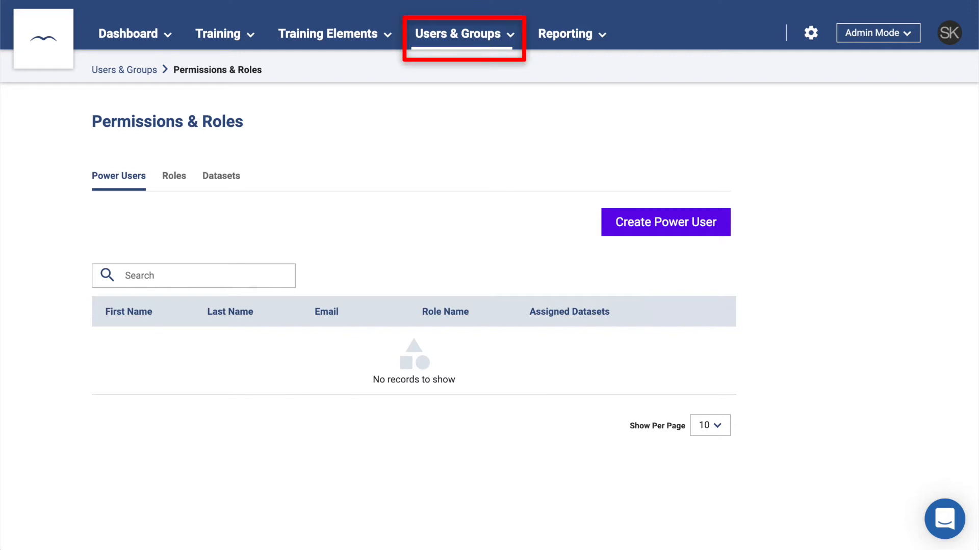
Go to Users & Groups > Permissions & Roles and show the Roles list, currently empty
click(458, 34)
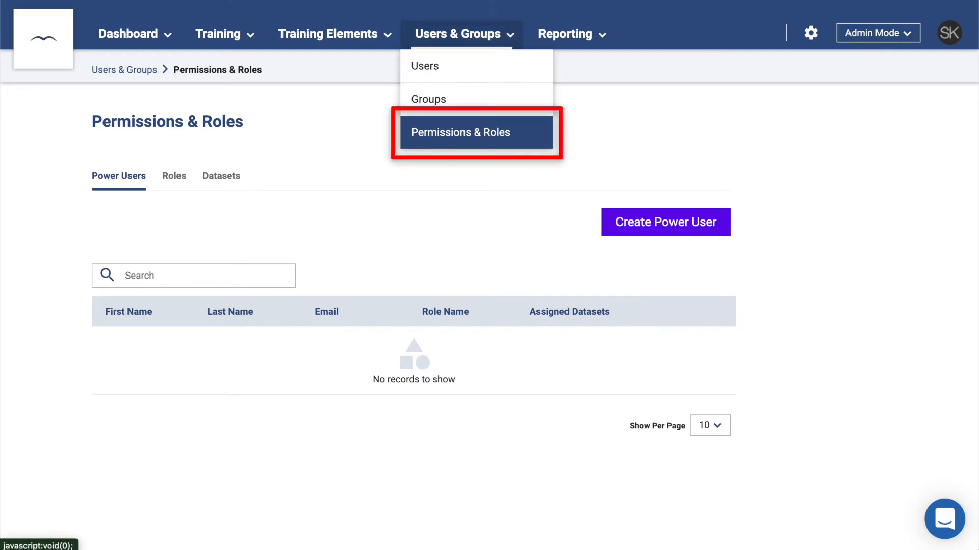
click(461, 132)
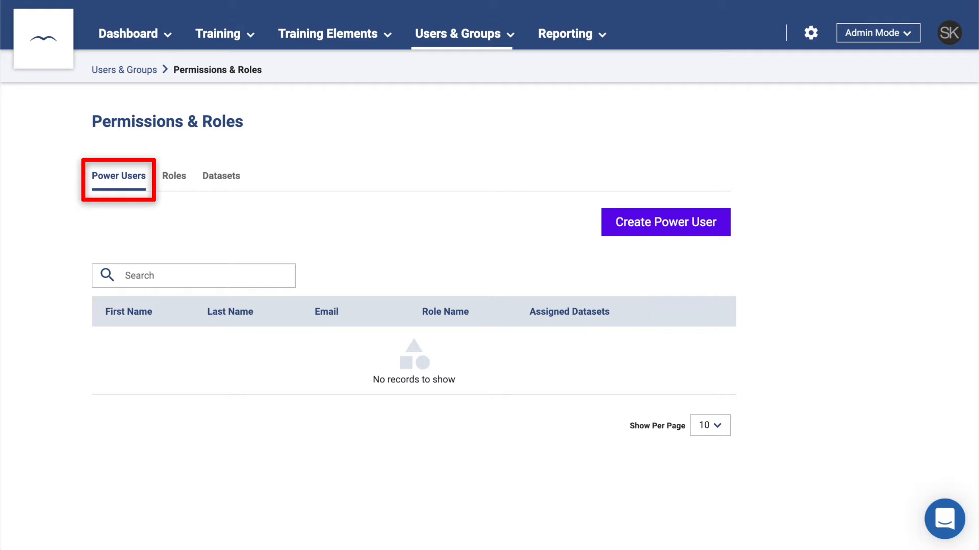
click(174, 175)
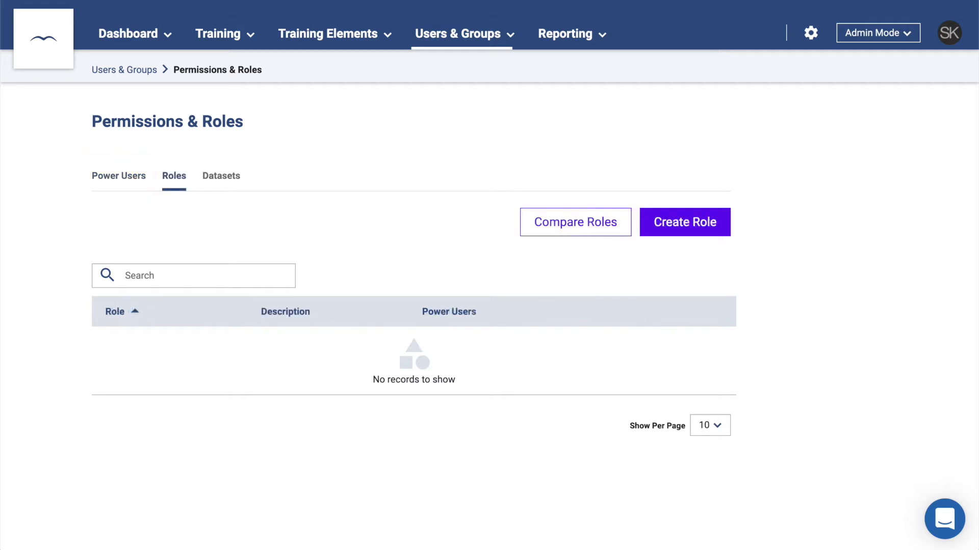
Start a new role from the Roles list, landing on its User Groups permissions
click(173, 176)
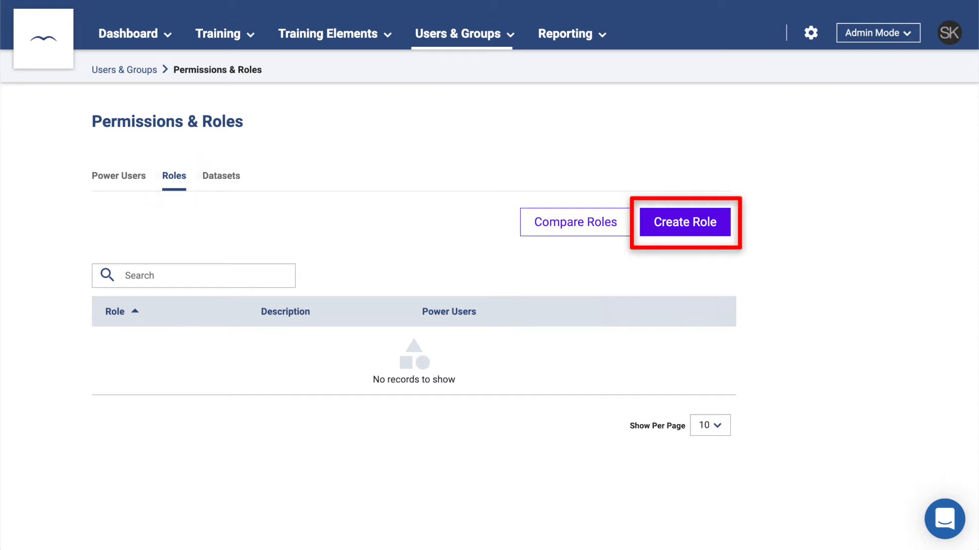
click(684, 221)
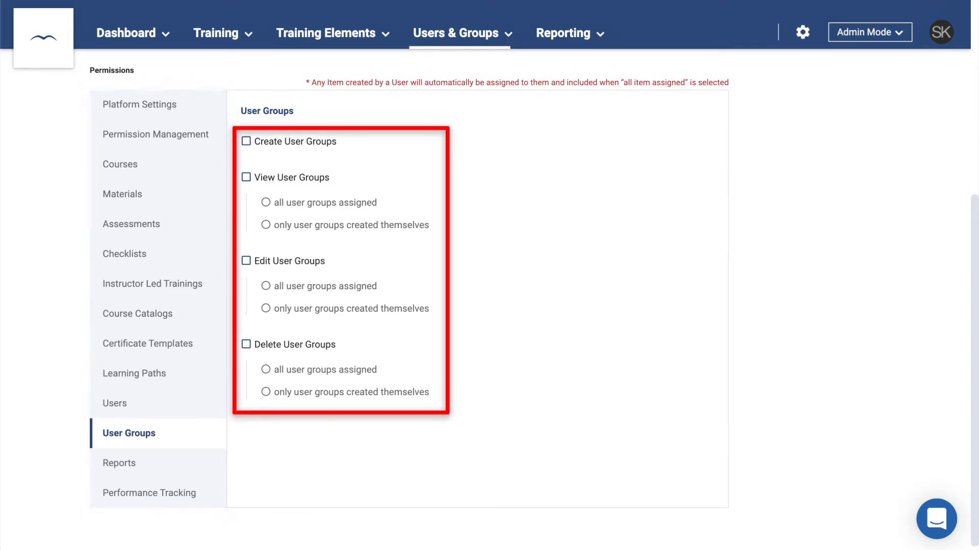
Create the Manager role with View User Groups for all assigned user groups
click(246, 178)
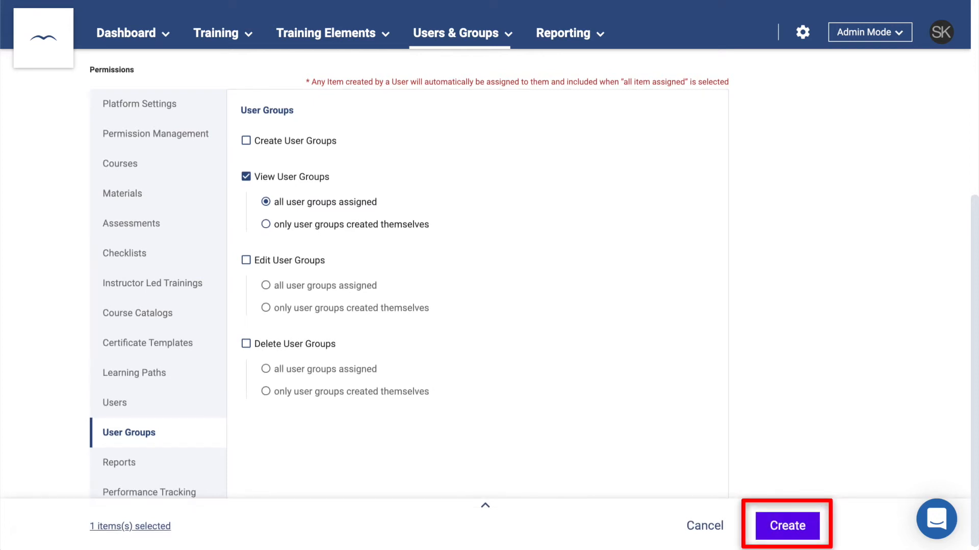
click(786, 526)
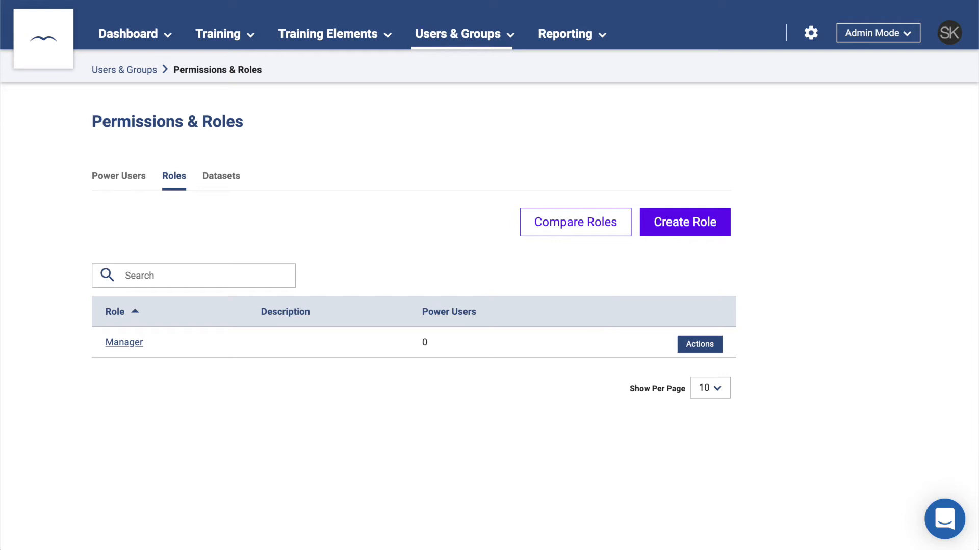
click(222, 175)
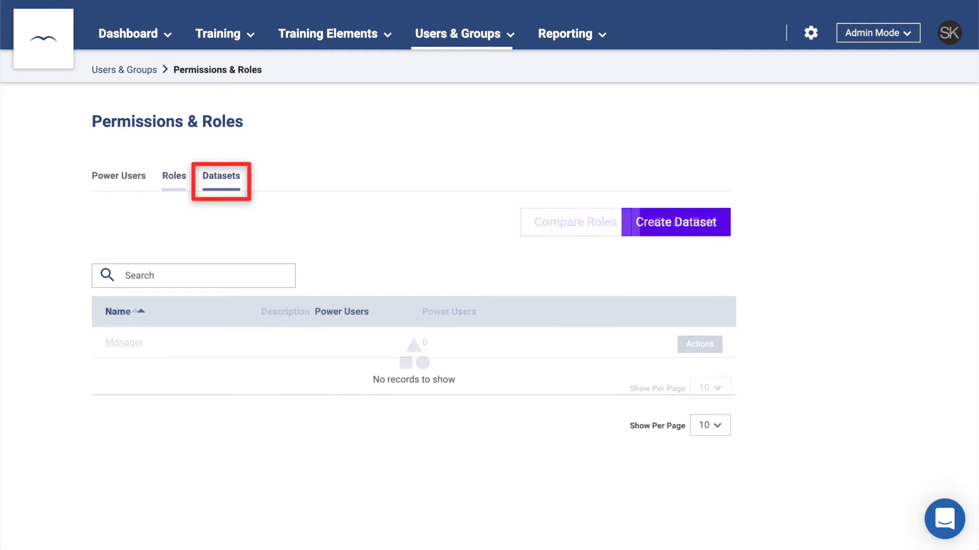
Start a new dataset from the Datasets list with Courses set to All Courses
click(220, 176)
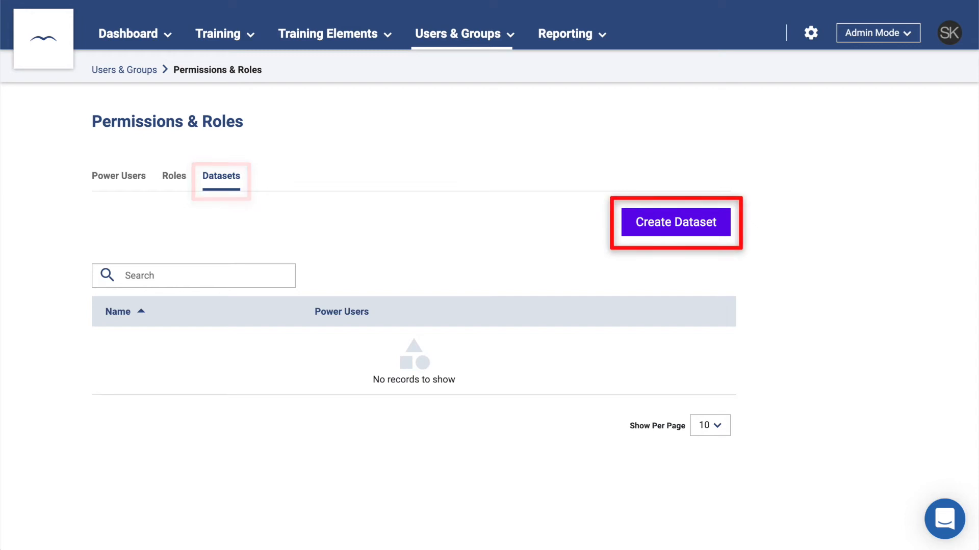
click(674, 223)
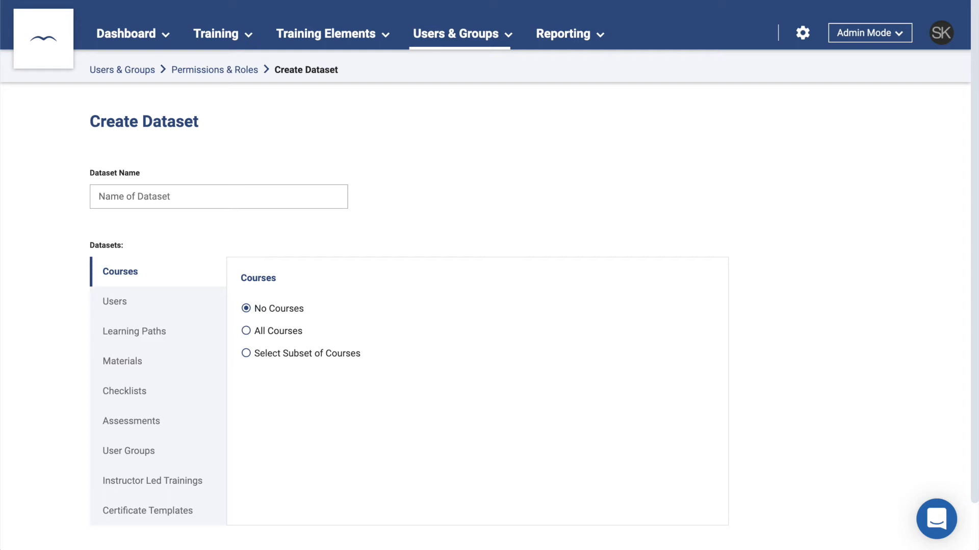
click(246, 330)
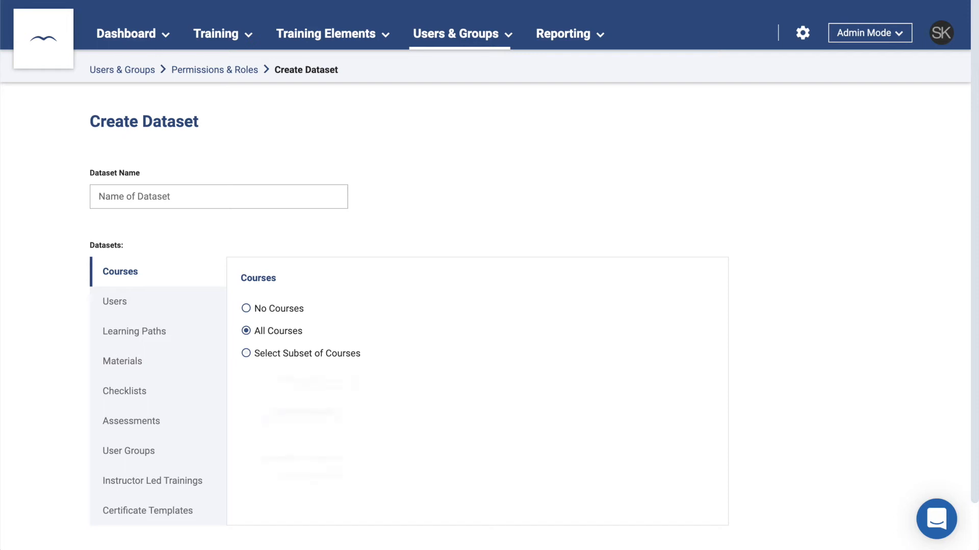
Change the dataset's Courses access to Select Subset of Courses
click(246, 354)
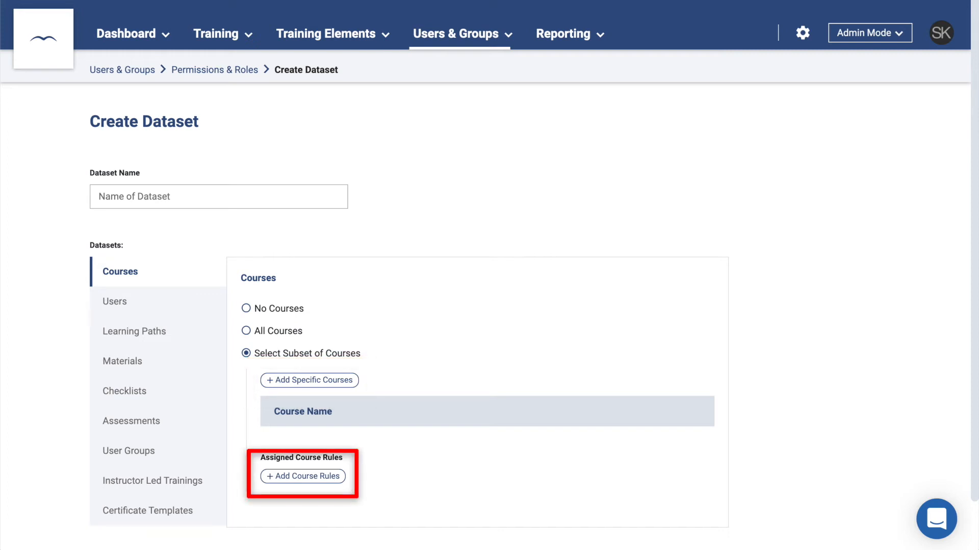
Add a course rule Course Name contains 'Onboarding' and save the dataset
click(303, 476)
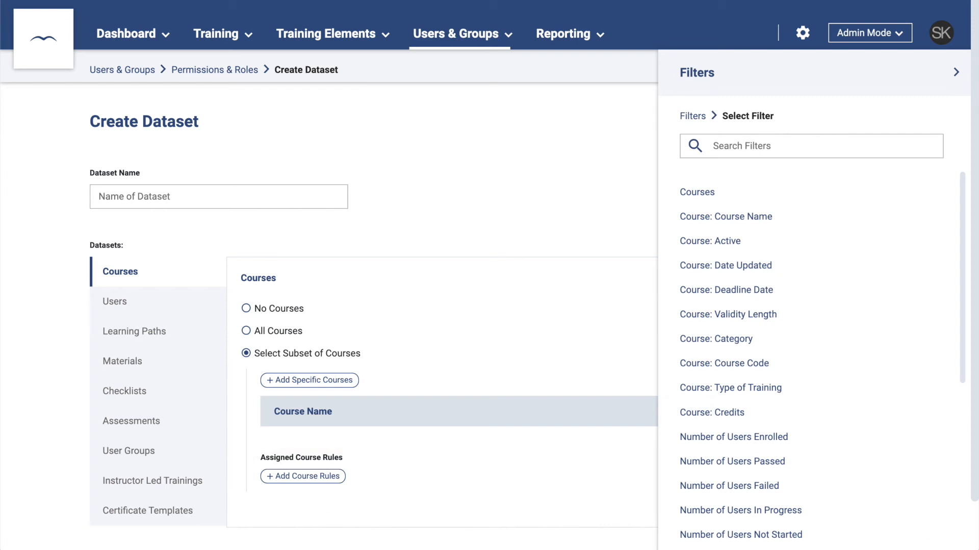
click(725, 216)
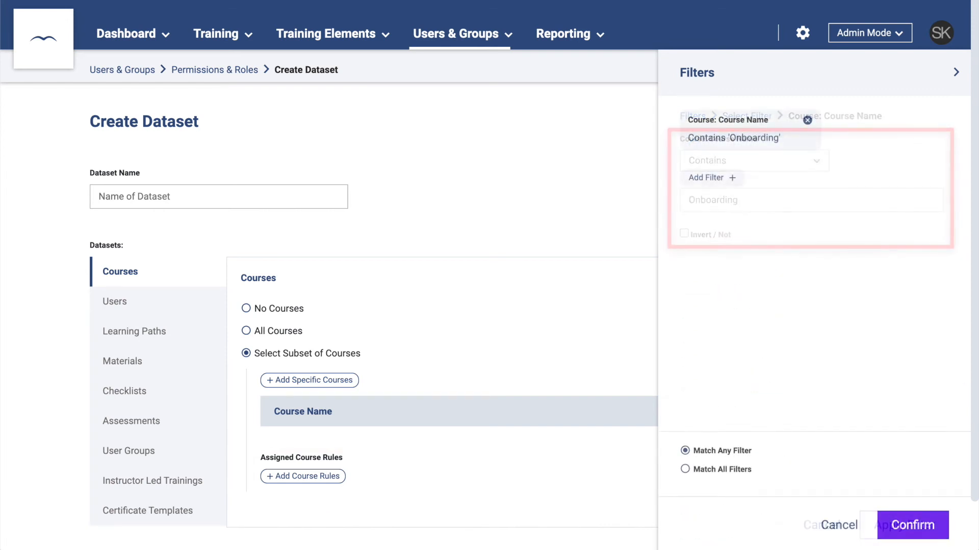
click(904, 525)
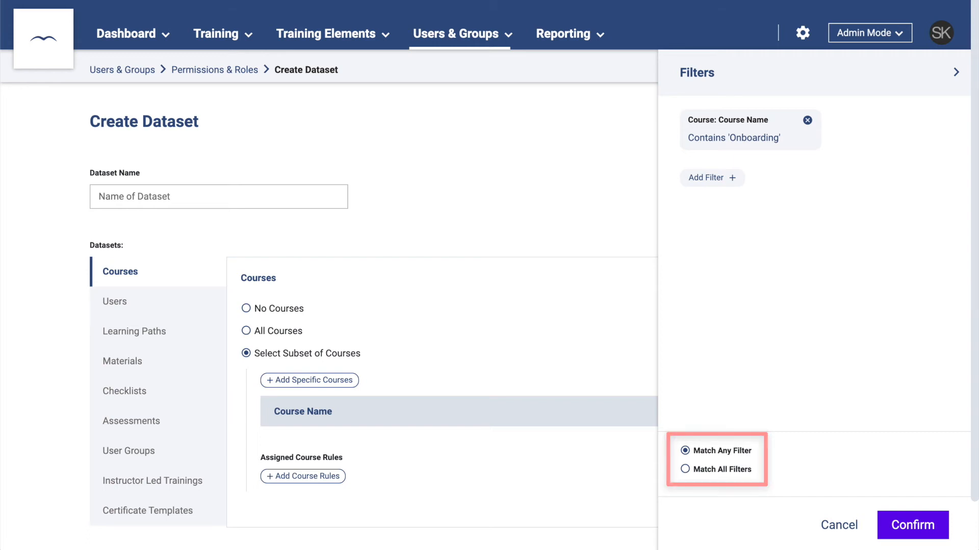
click(911, 525)
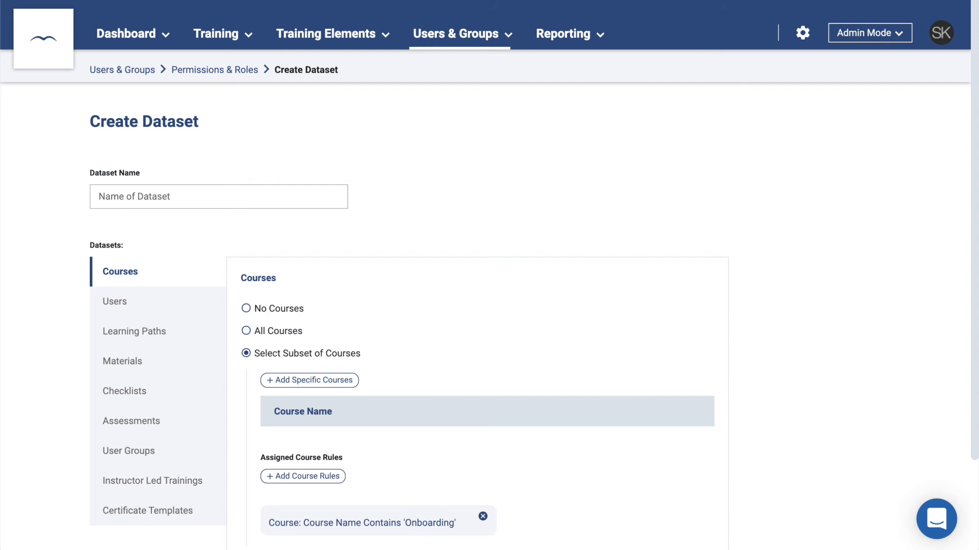
click(214, 69)
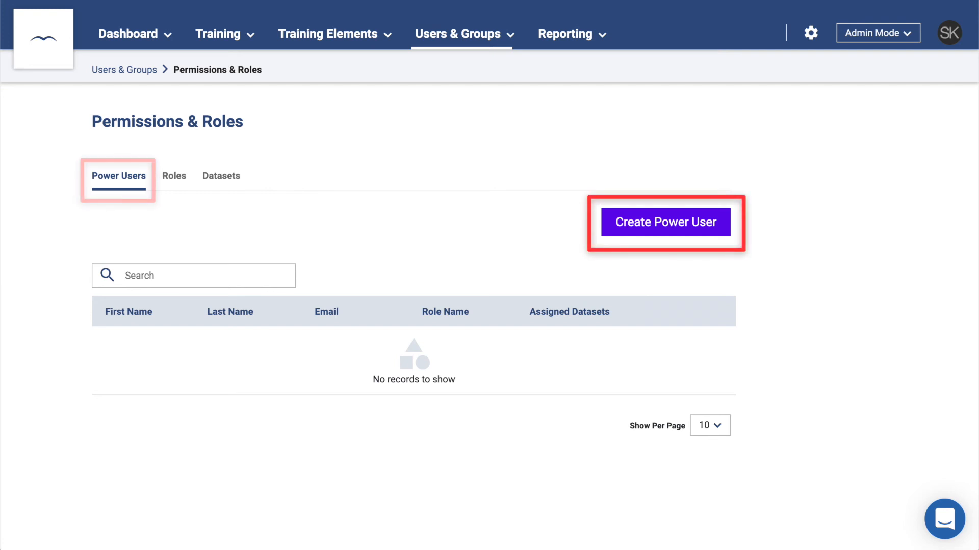
click(665, 222)
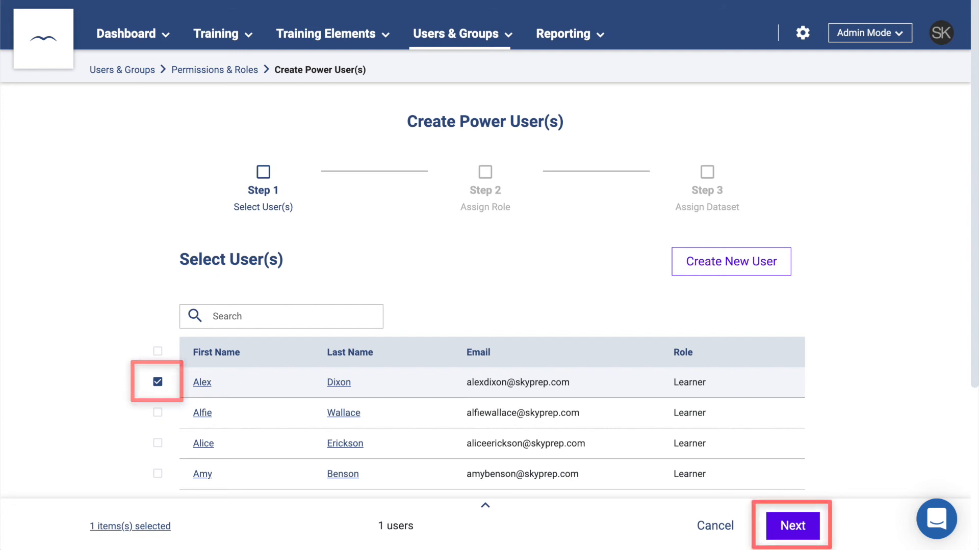
click(791, 526)
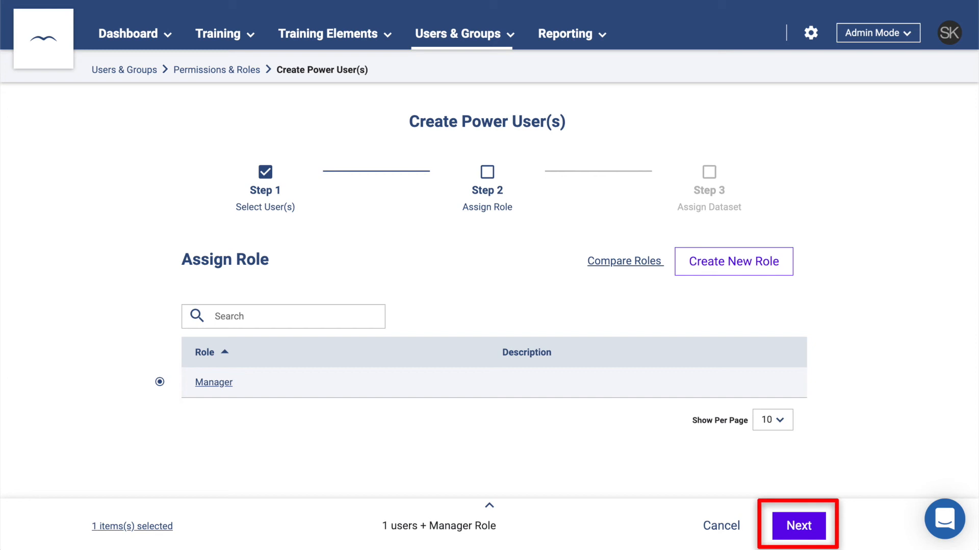
click(797, 525)
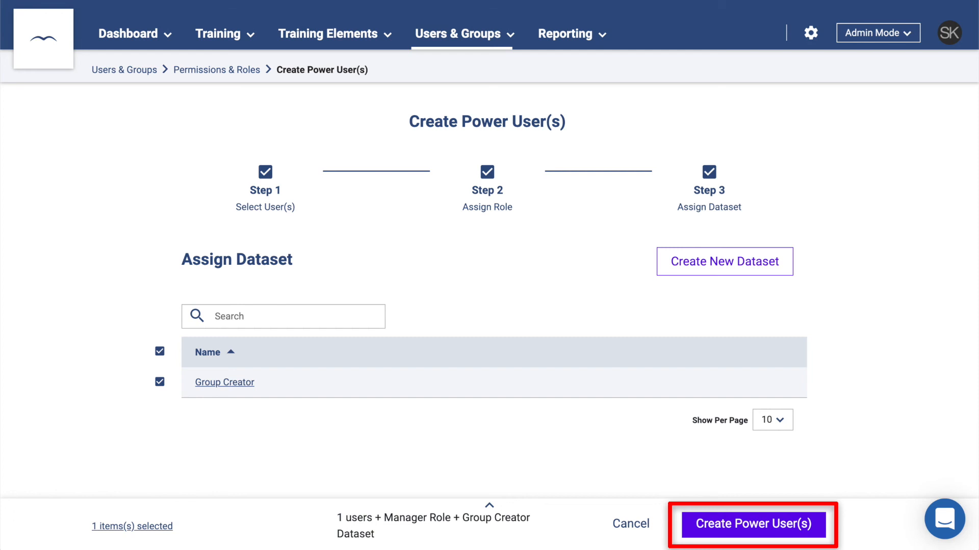
click(751, 524)
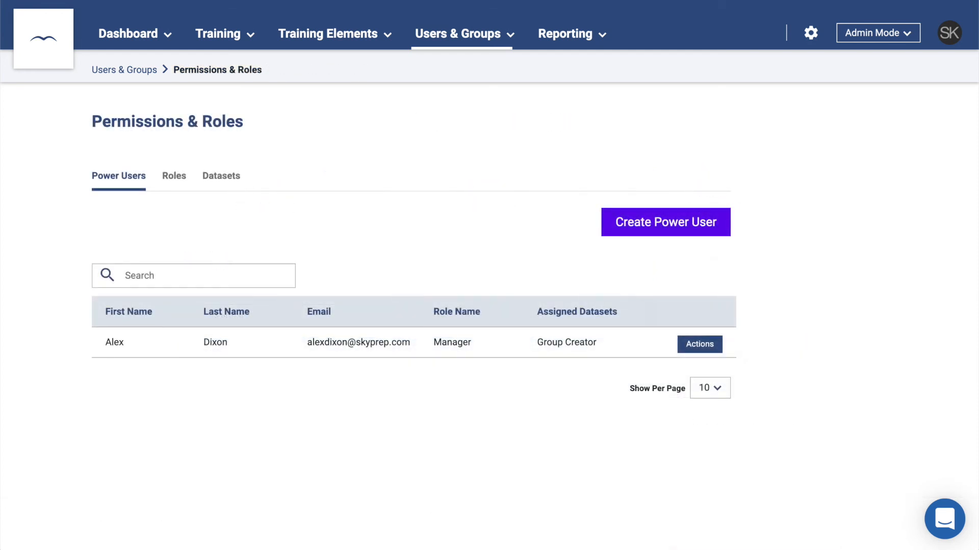
click(699, 343)
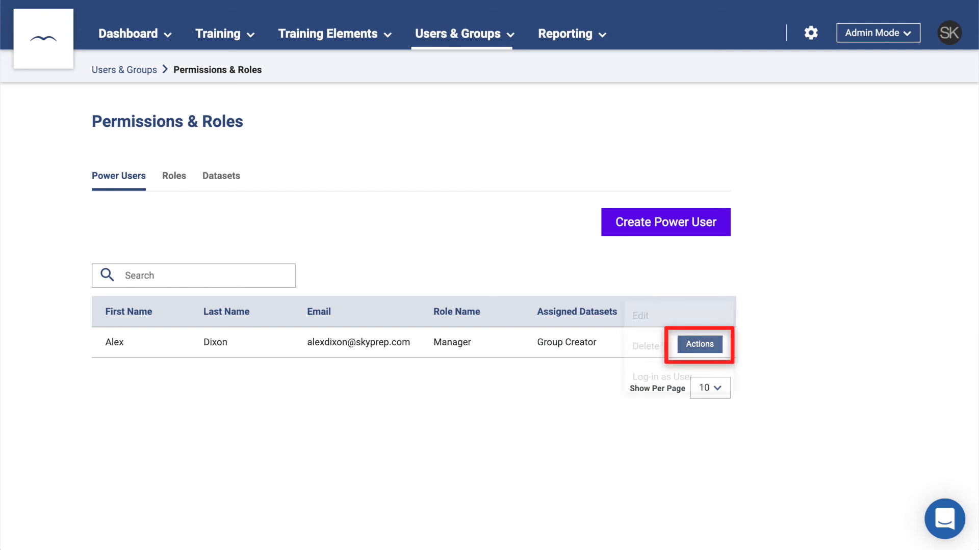
click(699, 343)
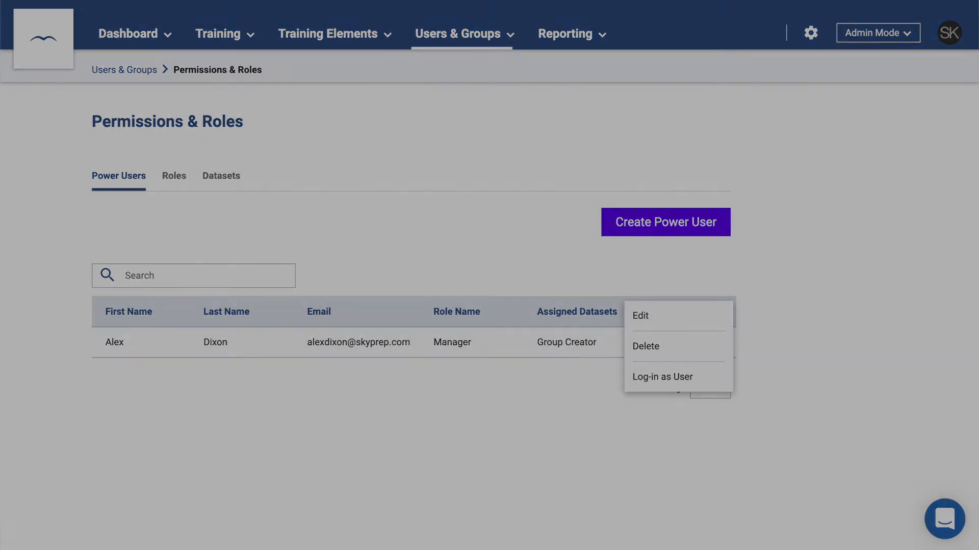
click(662, 378)
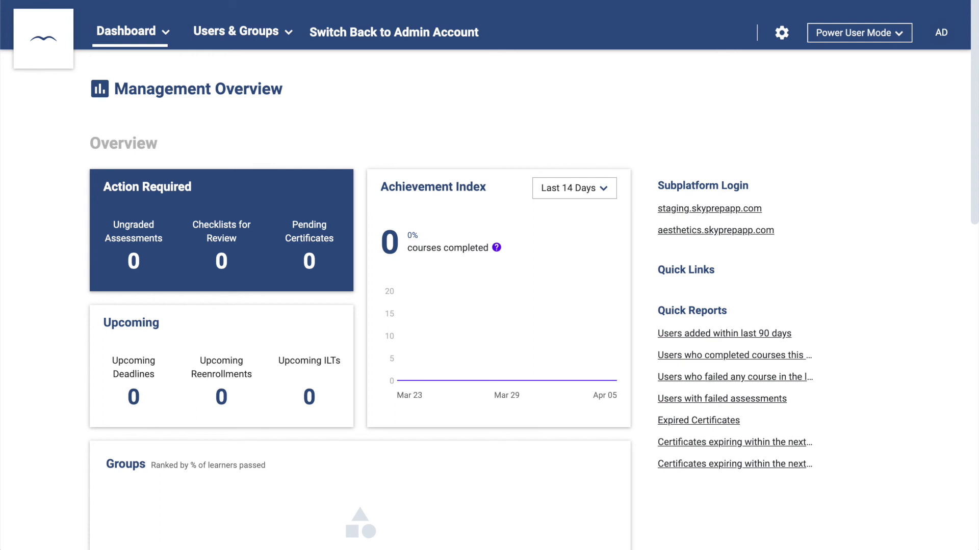
click(235, 32)
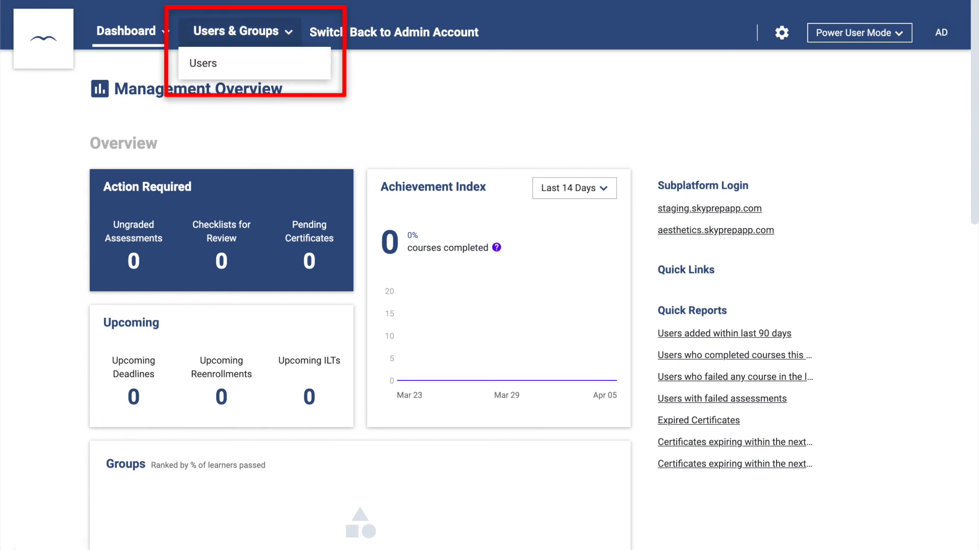